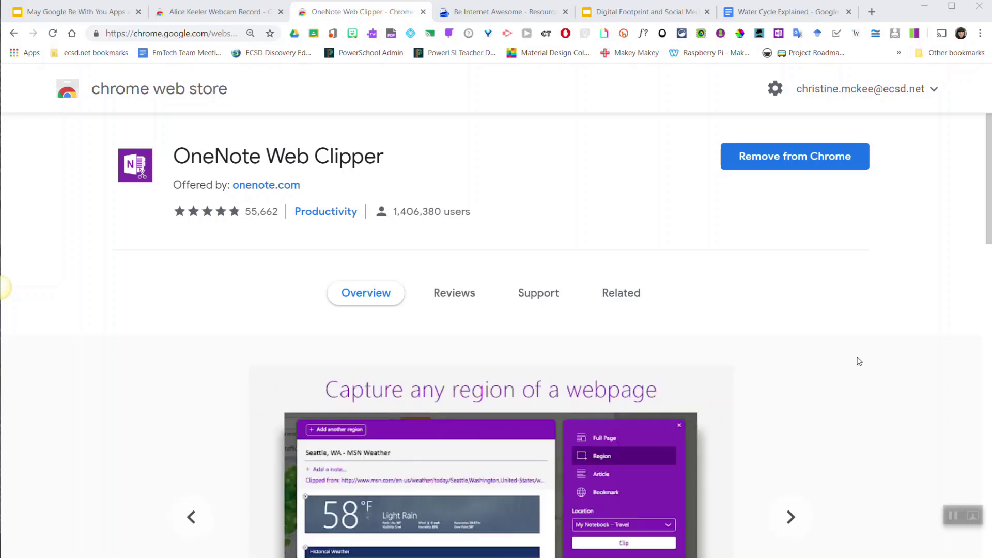
# Step: Launch the OneNote Web Clipper on the Be Internet Awesome resources page in Chrome
pyautogui.click(499, 11)
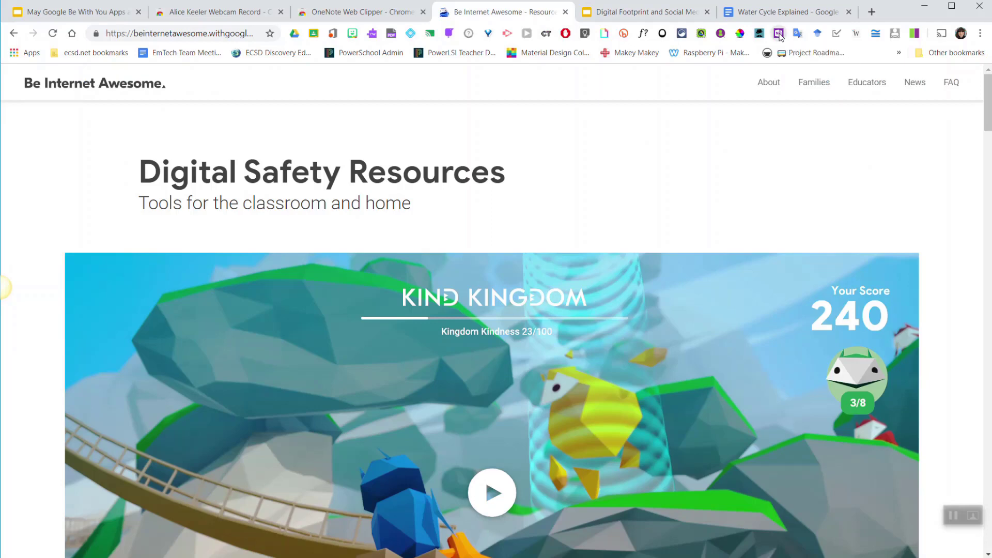
pyautogui.click(778, 33)
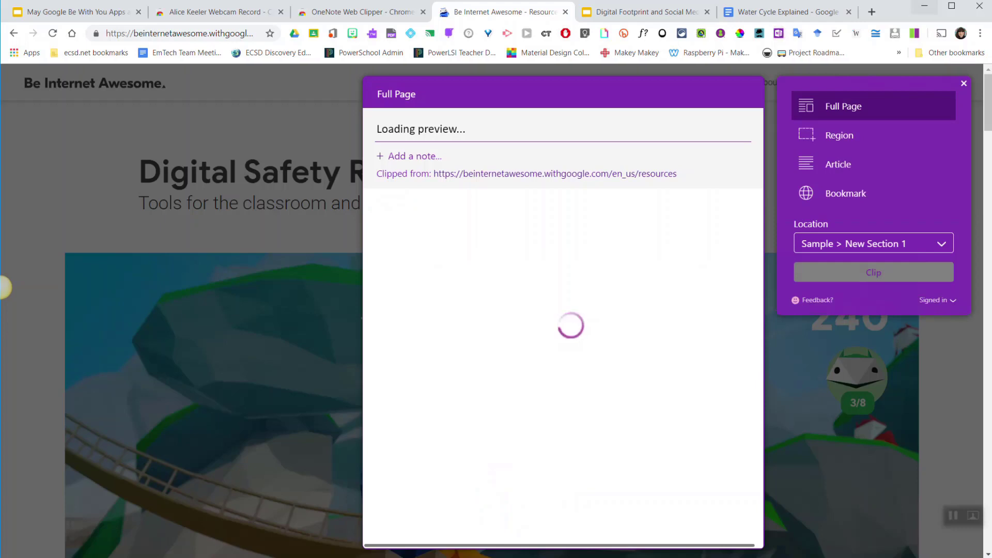
pyautogui.moveTo(843, 114)
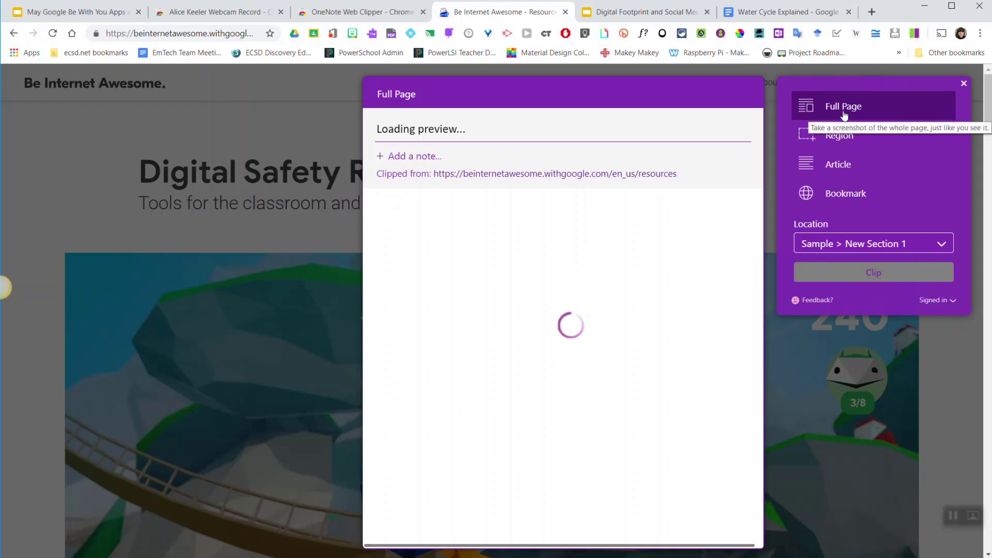
pyautogui.moveTo(839, 134)
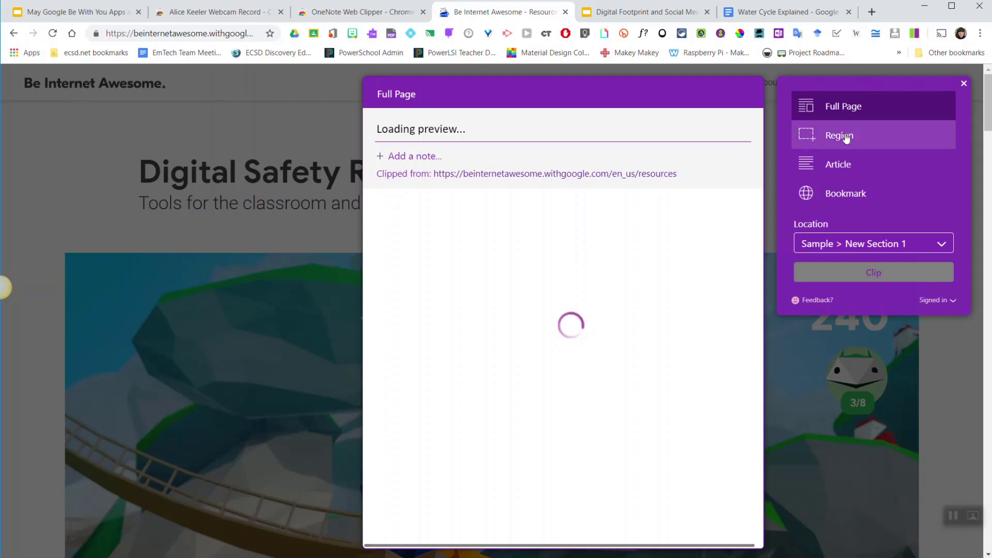
# Step: Capture the page top with its title and game banner as a Region clip
pyautogui.click(838, 134)
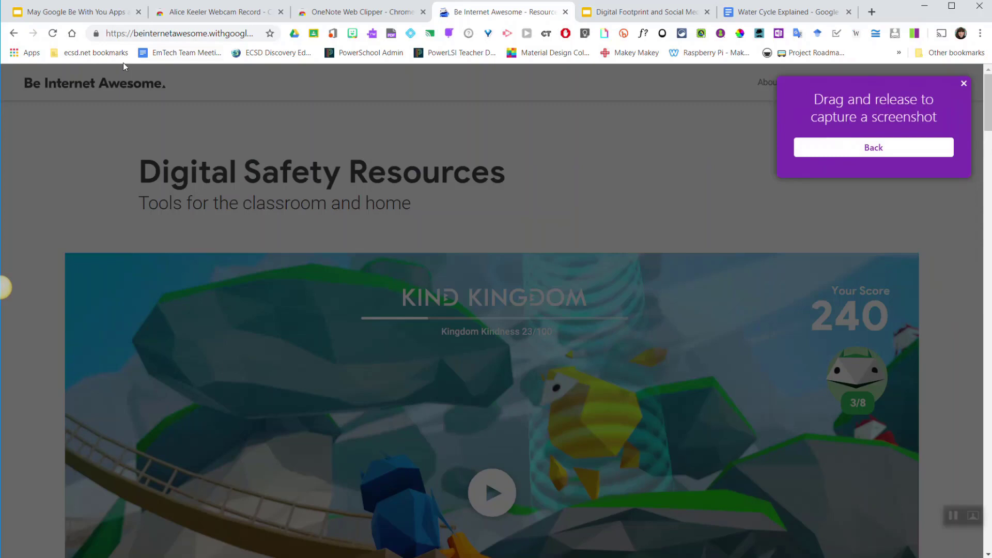
pyautogui.click(963, 83)
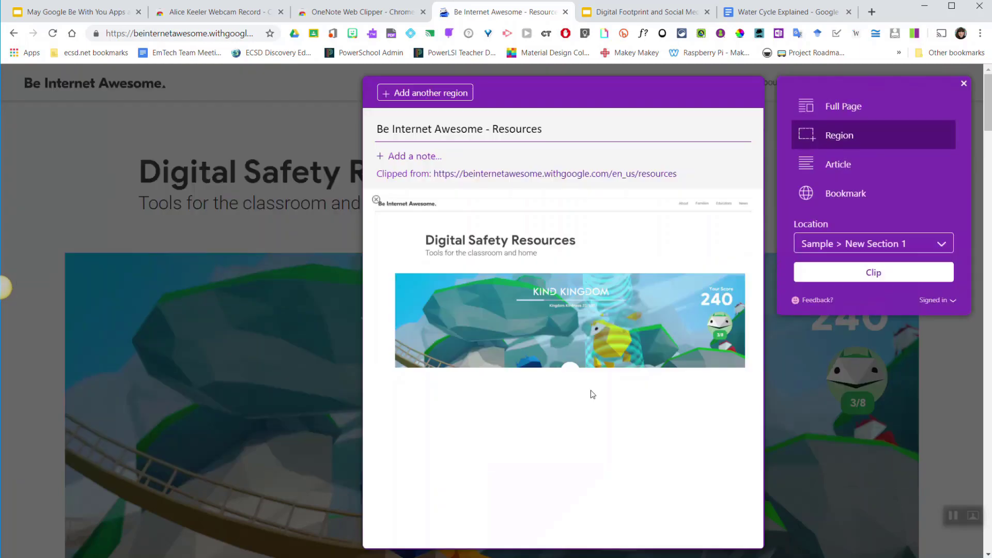
pyautogui.moveTo(634, 325)
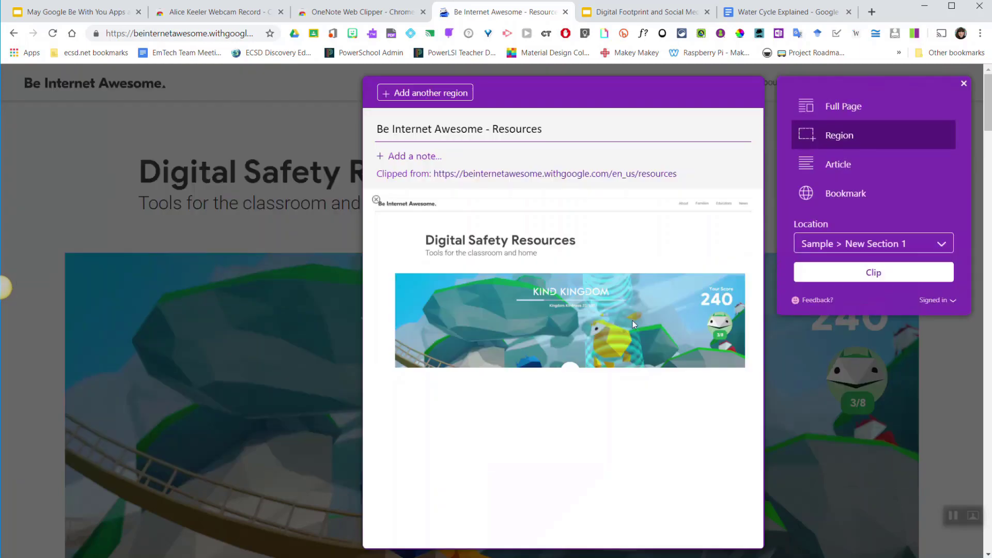
pyautogui.moveTo(838, 164)
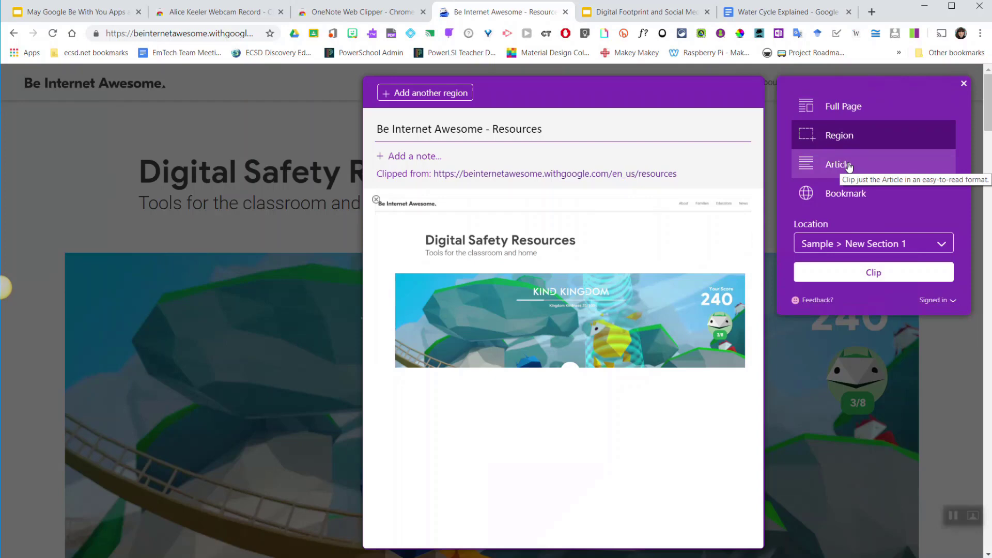
pyautogui.moveTo(838, 164)
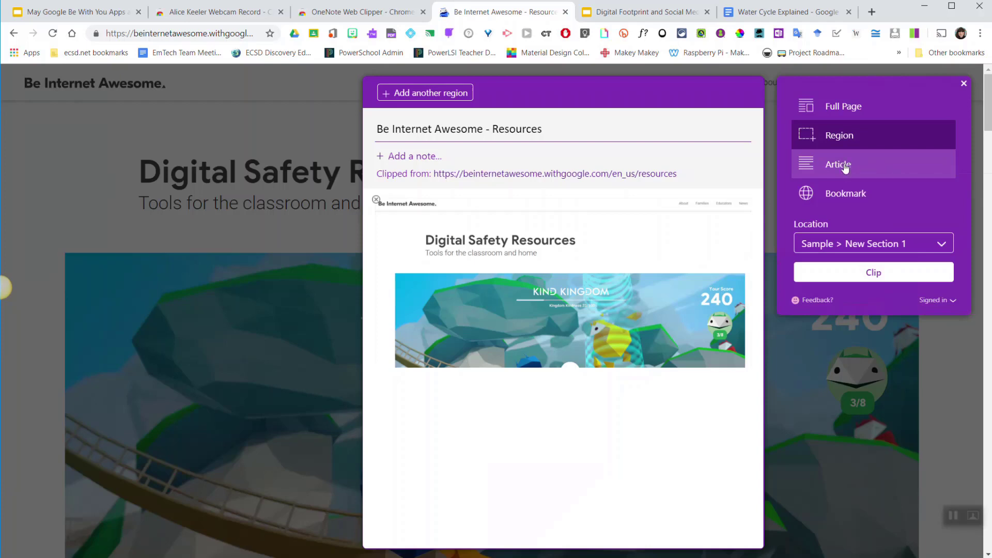
# Step: Preview the Interland page in Article mode, then switch the clip to Bookmark
pyautogui.click(836, 164)
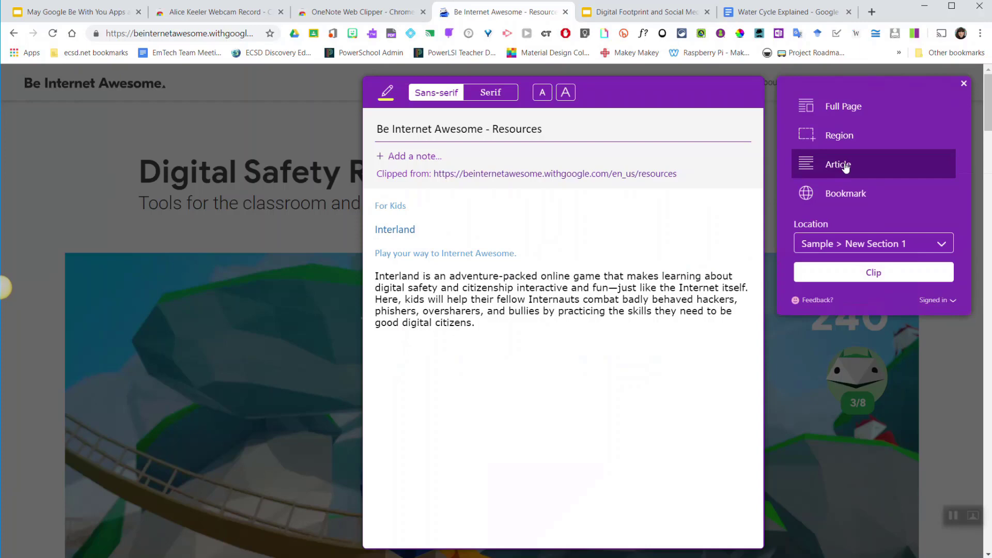
pyautogui.moveTo(845, 193)
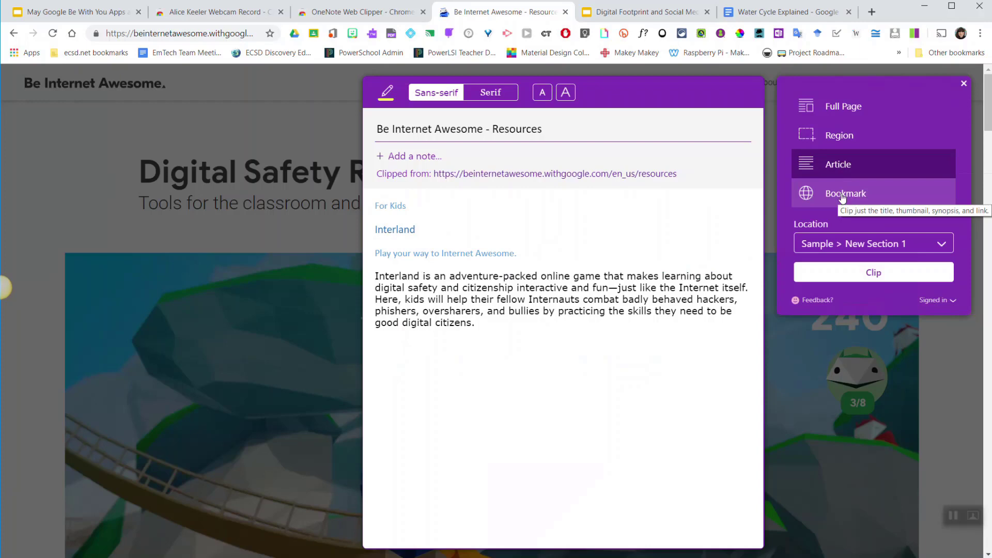
pyautogui.moveTo(855, 197)
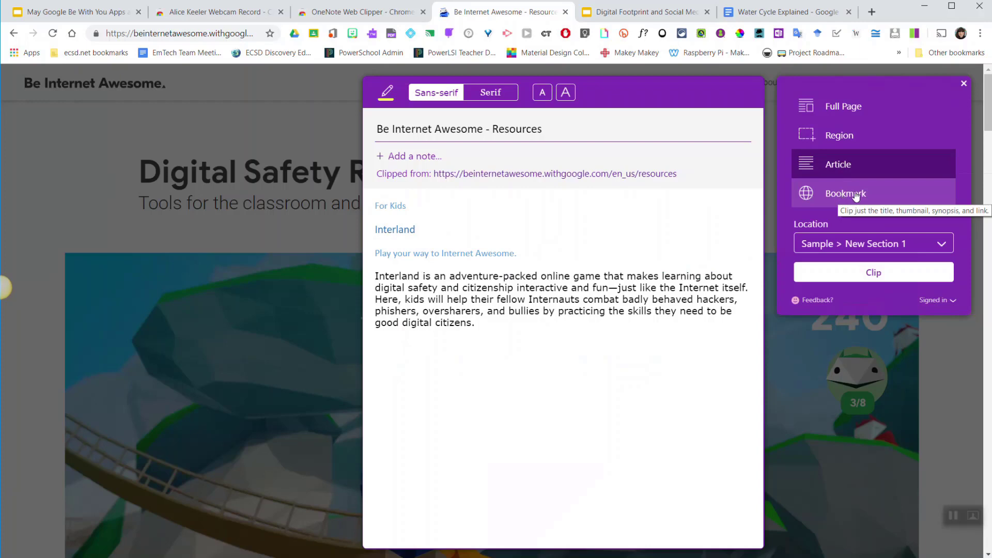
pyautogui.moveTo(862, 196)
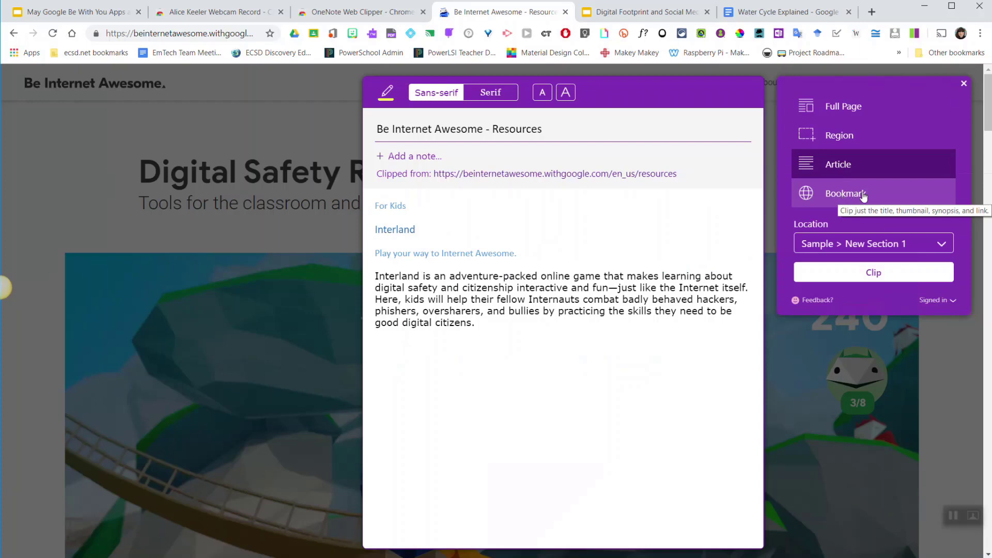
pyautogui.click(845, 193)
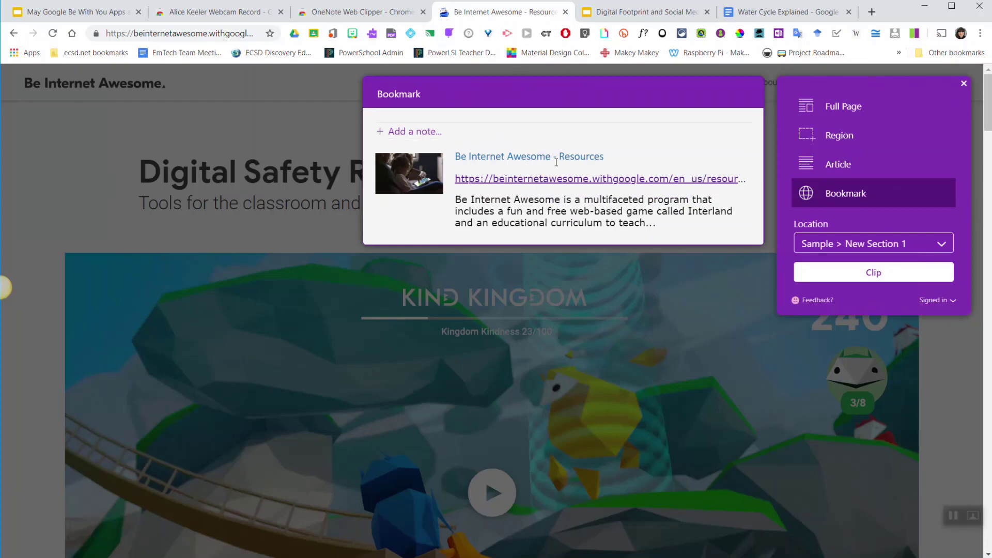
pyautogui.moveTo(575, 235)
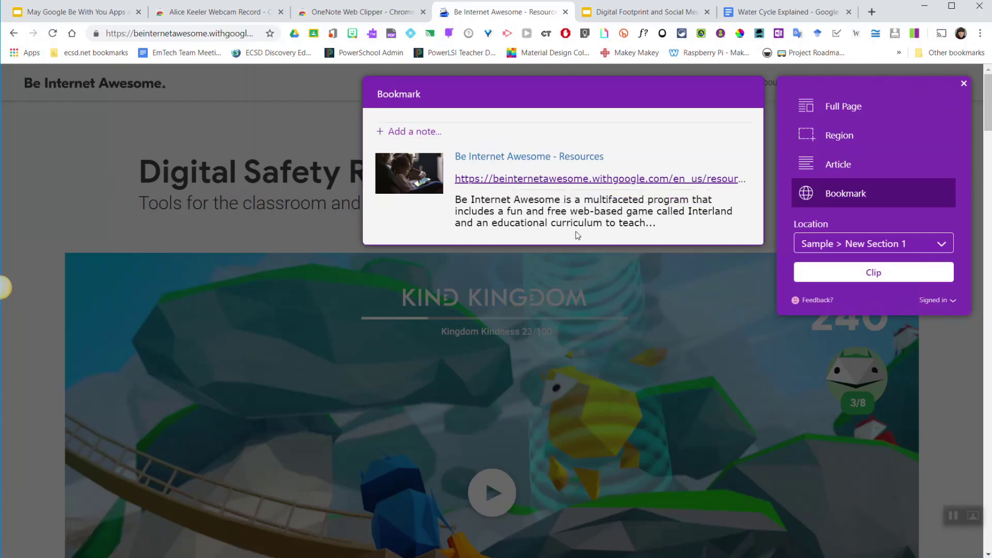
pyautogui.moveTo(584, 238)
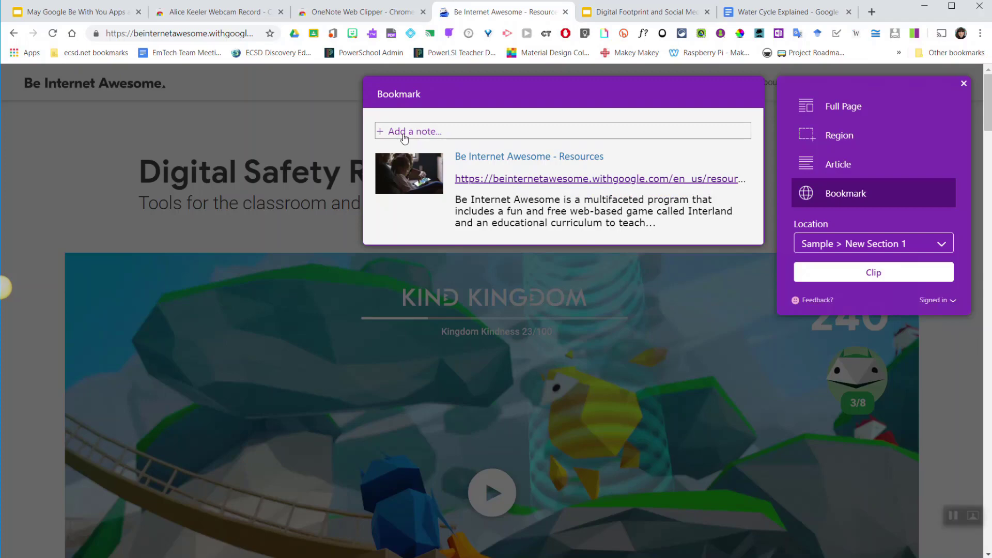
pyautogui.moveTo(512, 125)
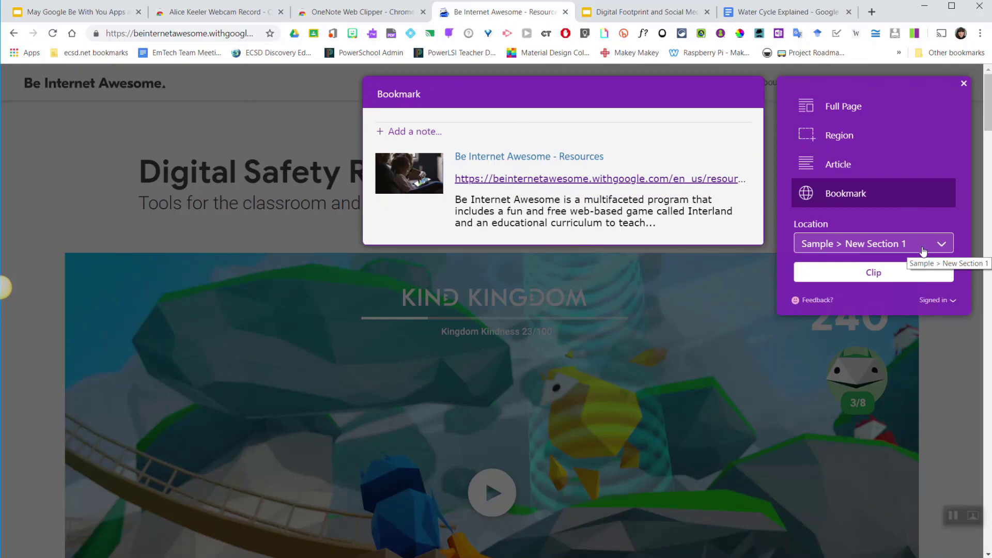
# Step: Clip the bookmark into the DWPD ideas section of the 2019 EmTech notebook
pyautogui.click(873, 242)
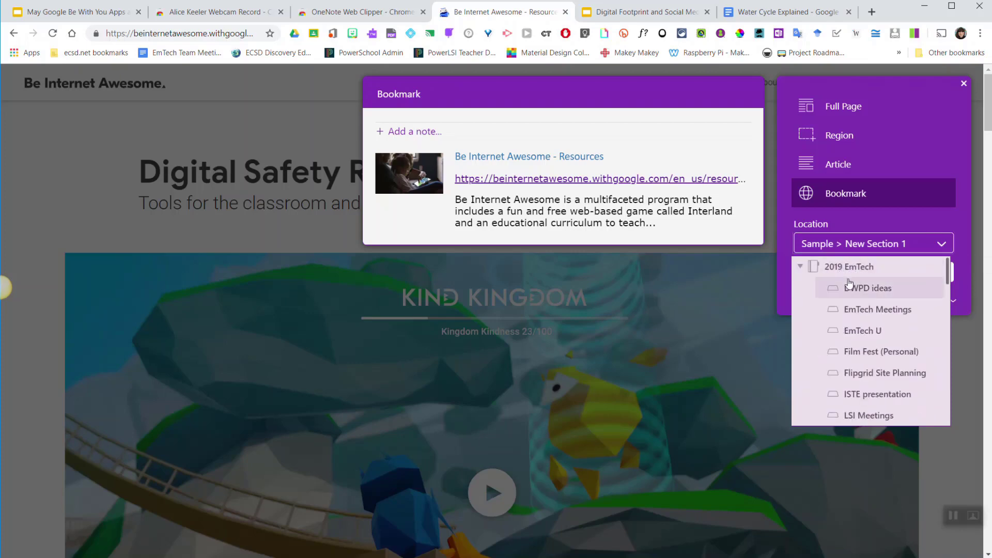
pyautogui.scroll(-3)
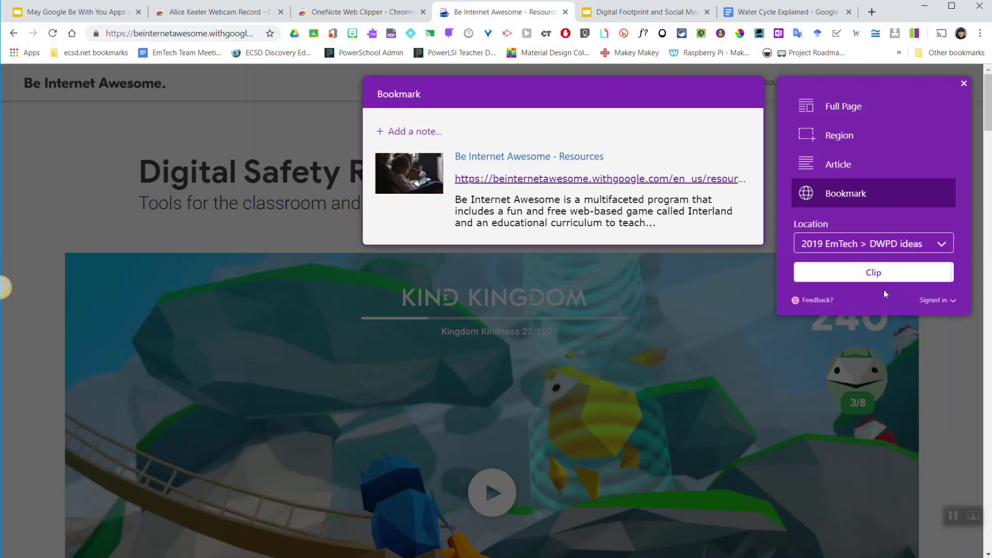
pyautogui.moveTo(899, 286)
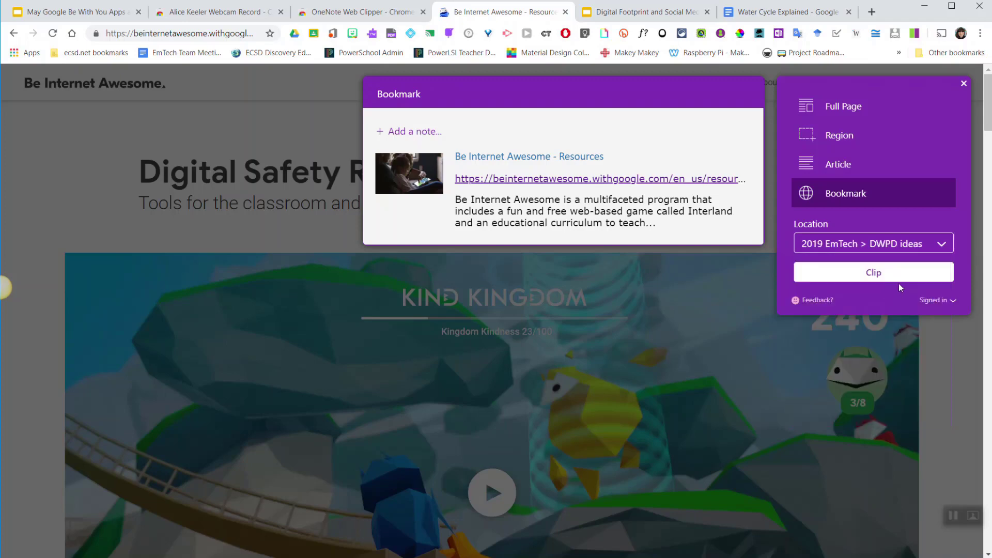
pyautogui.moveTo(873, 271)
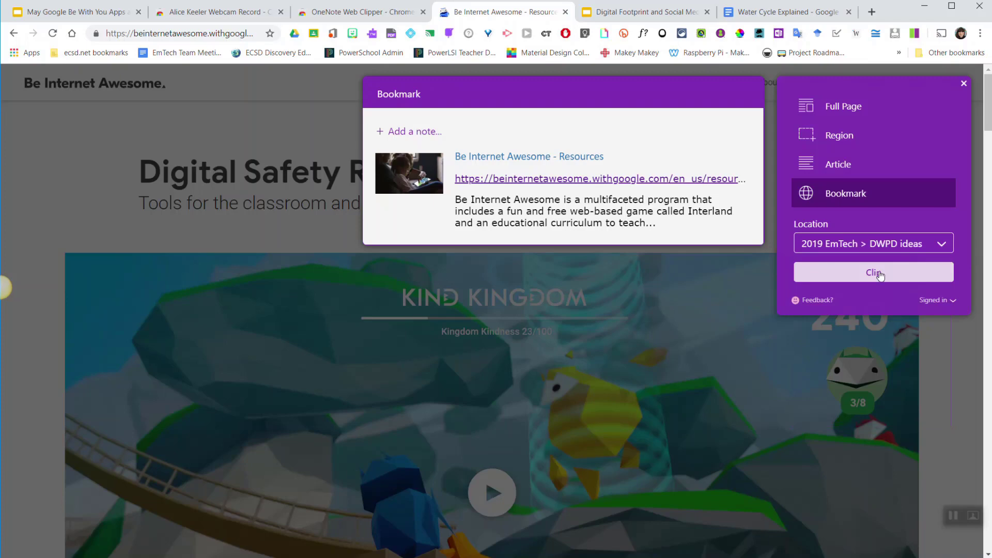
pyautogui.click(873, 271)
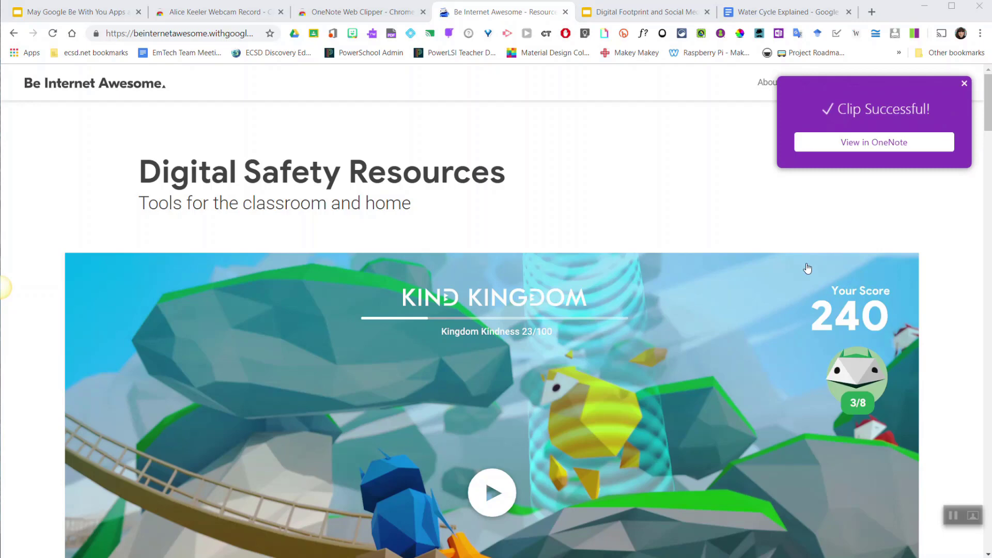
pyautogui.moveTo(874, 142)
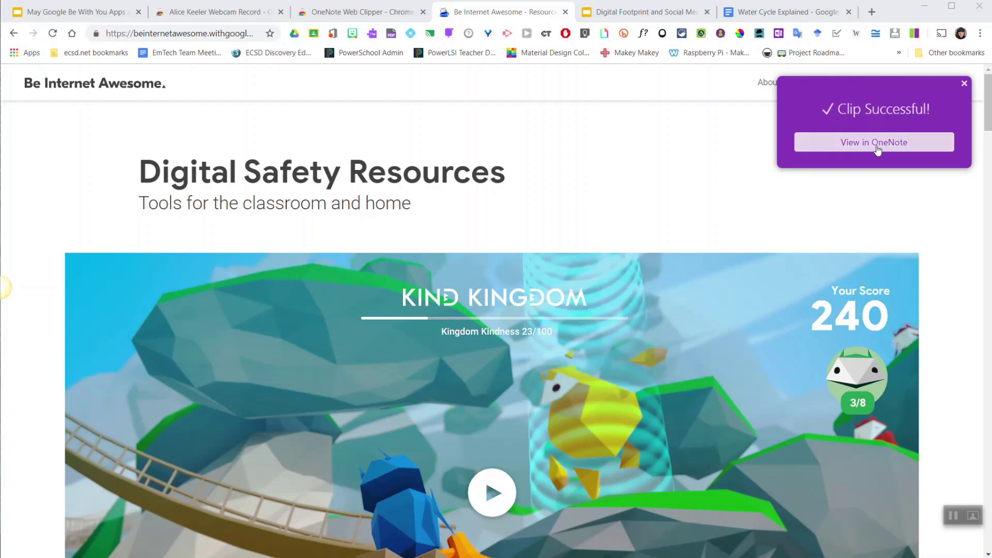
pyautogui.moveTo(939, 114)
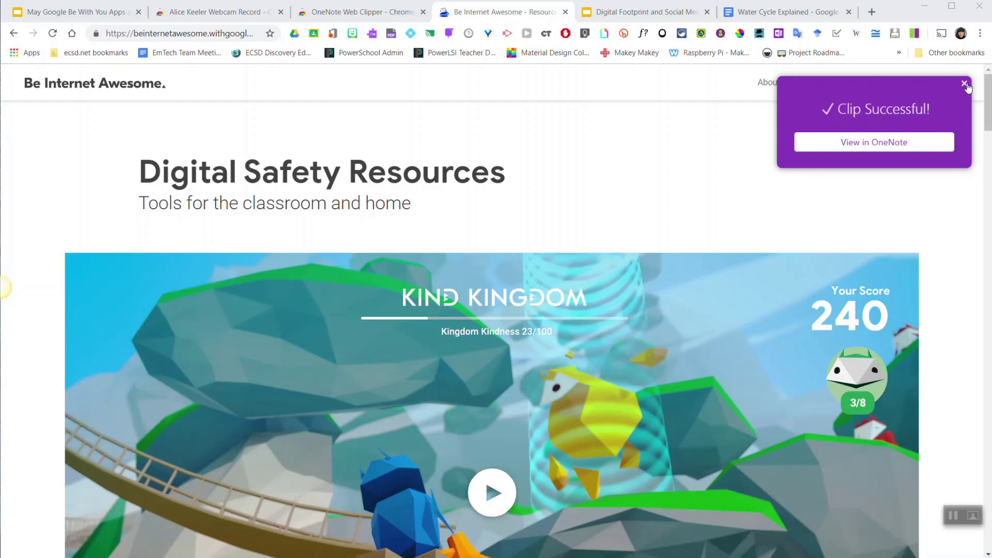
# Step: Dismiss the Clip Successful popup, leaving the resources page showing
pyautogui.click(964, 82)
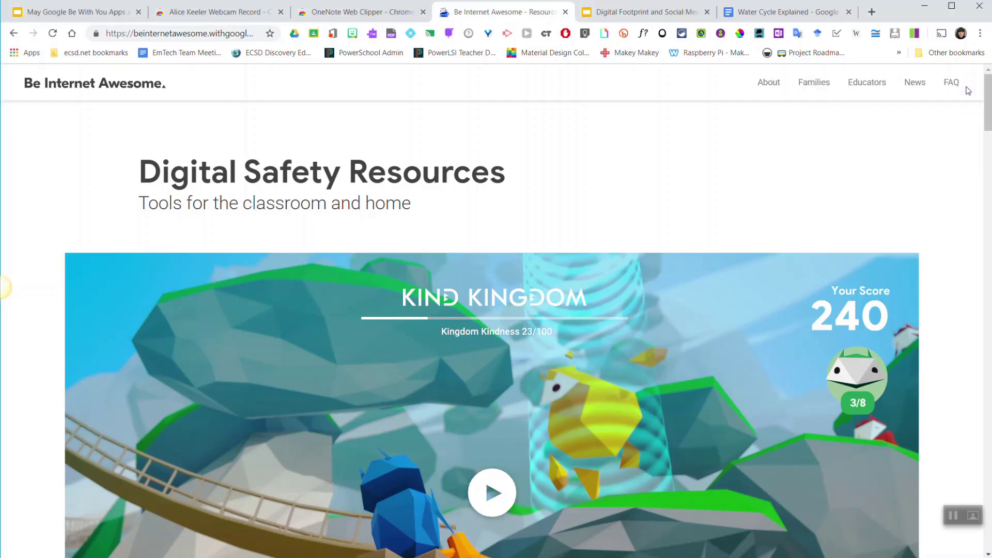